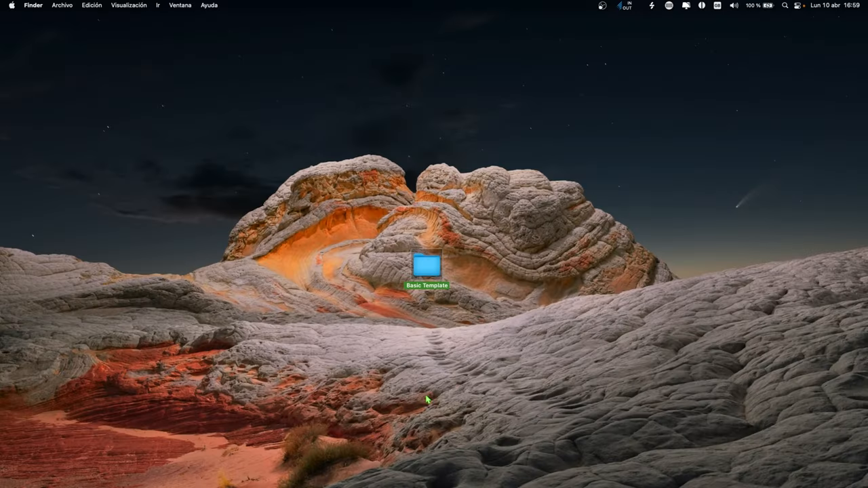
{"action": "mouse_move", "coordinate": [432, 269]}
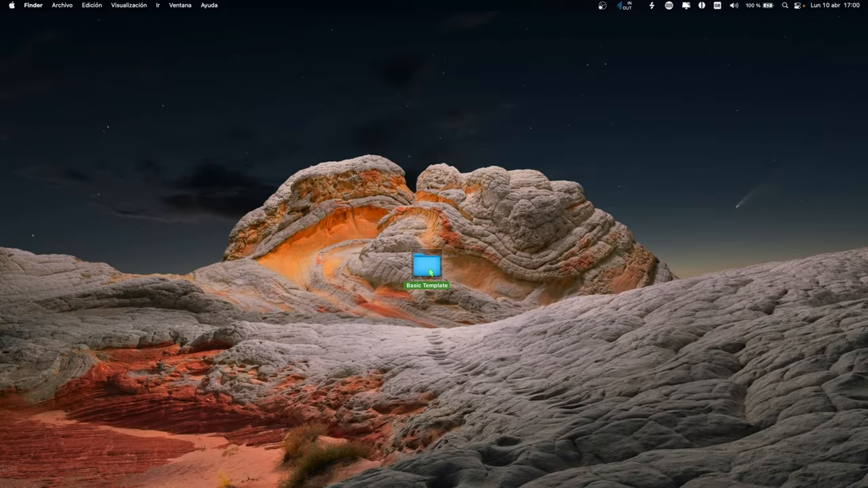
- Open the desktop Basic Template folder and launch its .flp project in FL Studio
{"action": "double_click", "coordinate": [431, 271]}
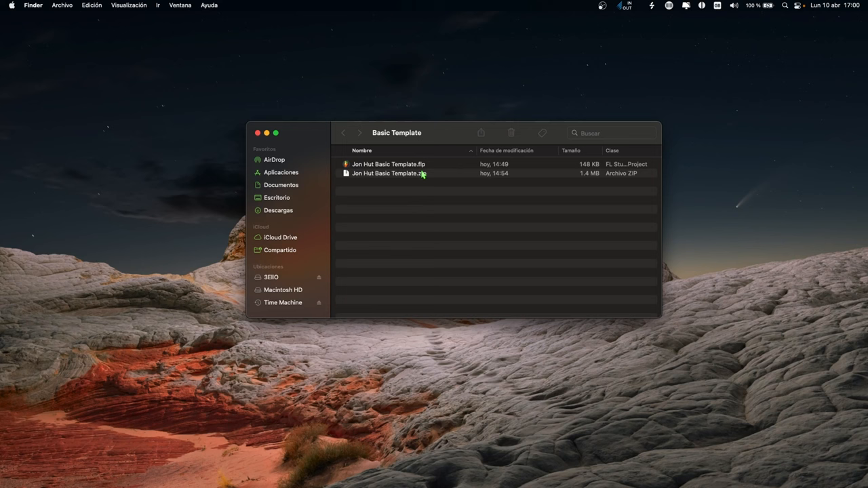
{"action": "mouse_move", "coordinate": [429, 207]}
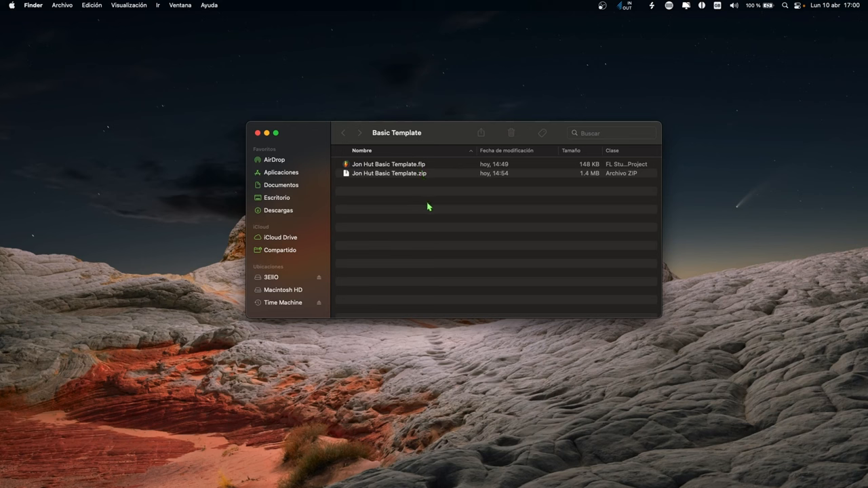
{"action": "mouse_move", "coordinate": [373, 202]}
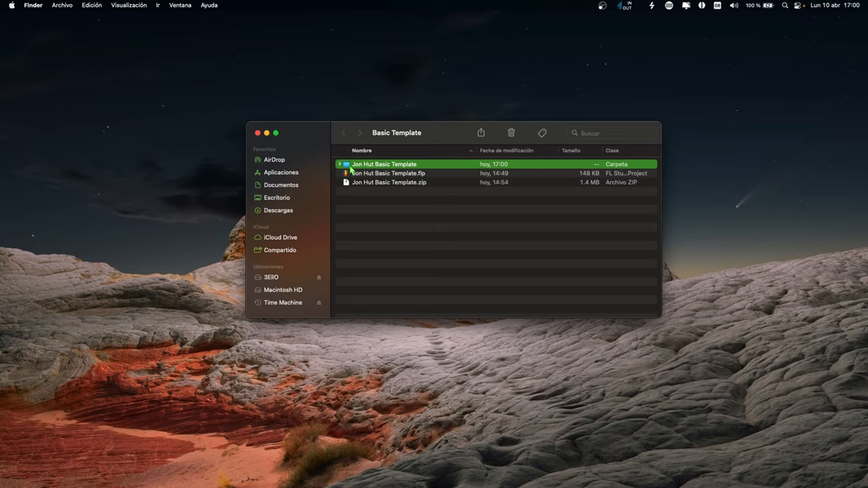
{"action": "double_click", "coordinate": [386, 173]}
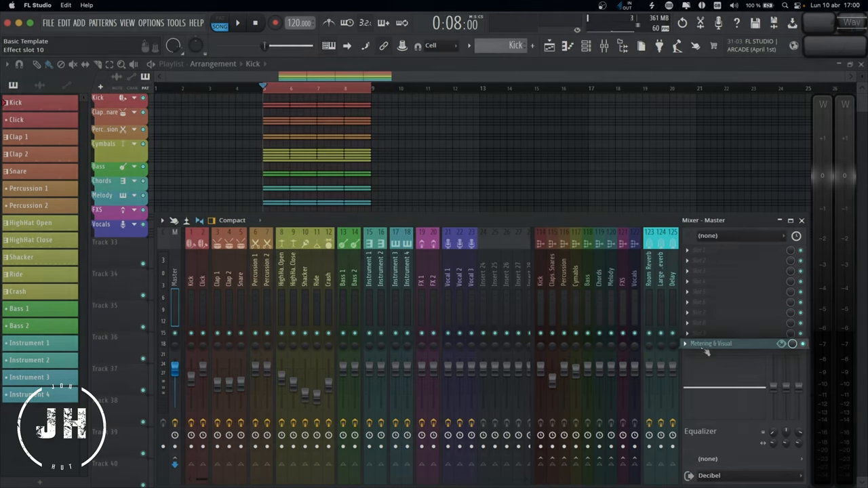
{"action": "left_click", "coordinate": [724, 344]}
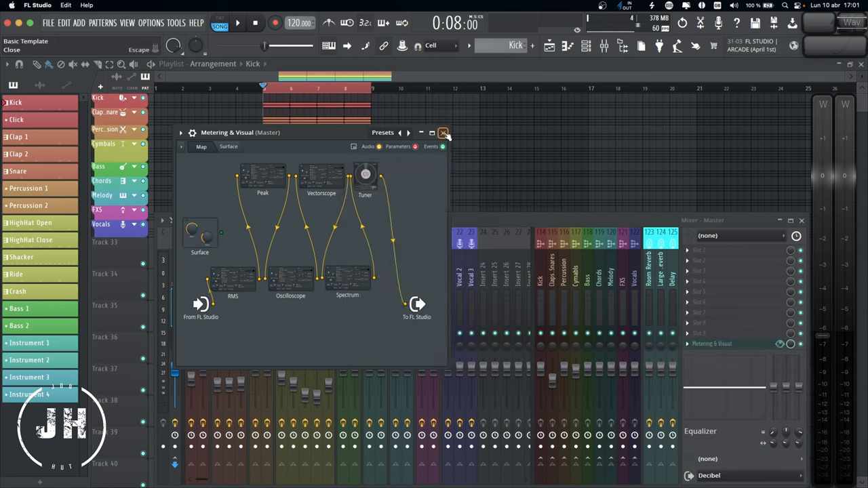
{"action": "left_click", "coordinate": [443, 132]}
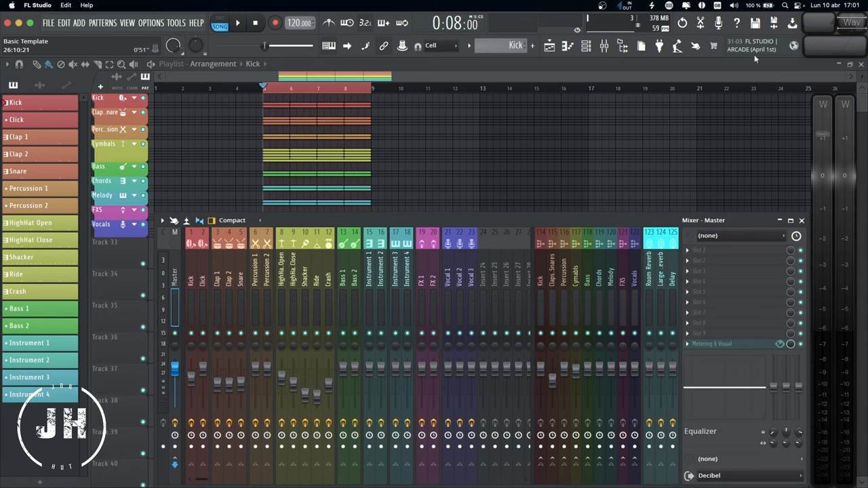
{"action": "left_click", "coordinate": [154, 22]}
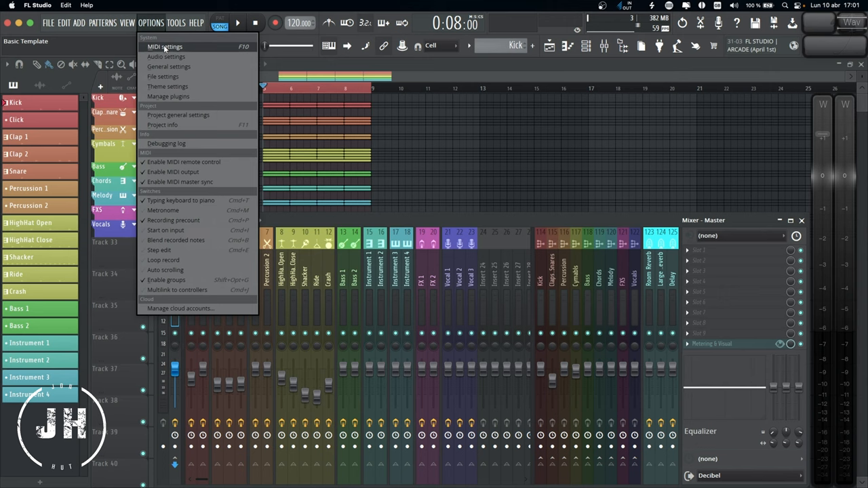
{"action": "left_click", "coordinate": [168, 66]}
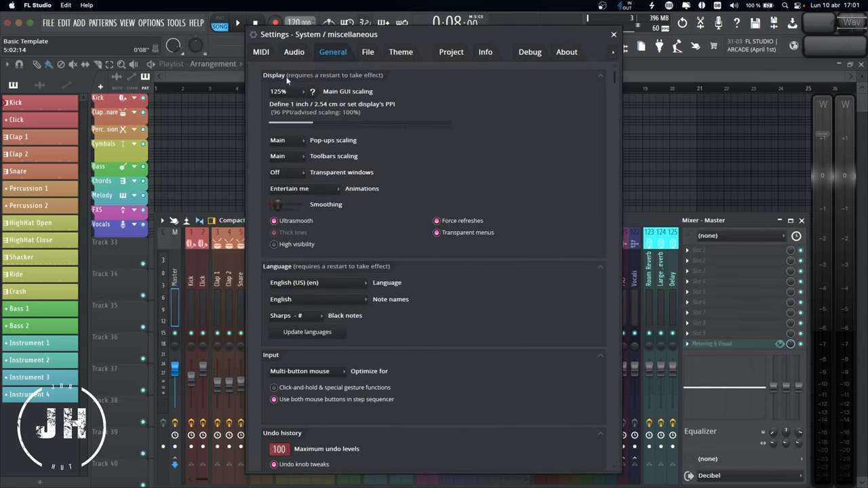
{"action": "left_click", "coordinate": [613, 34]}
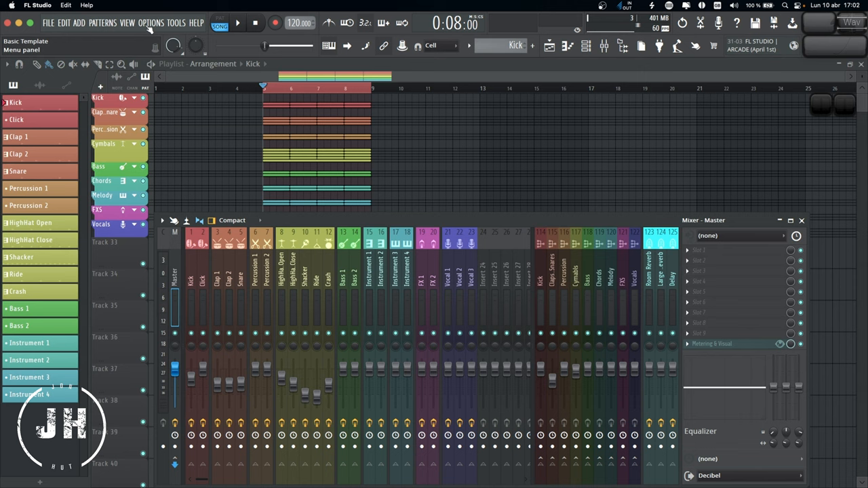
- In General settings, enable 'Don't limit windows to screen' and toggle keeping long audio on disk
{"action": "left_click", "coordinate": [148, 22]}
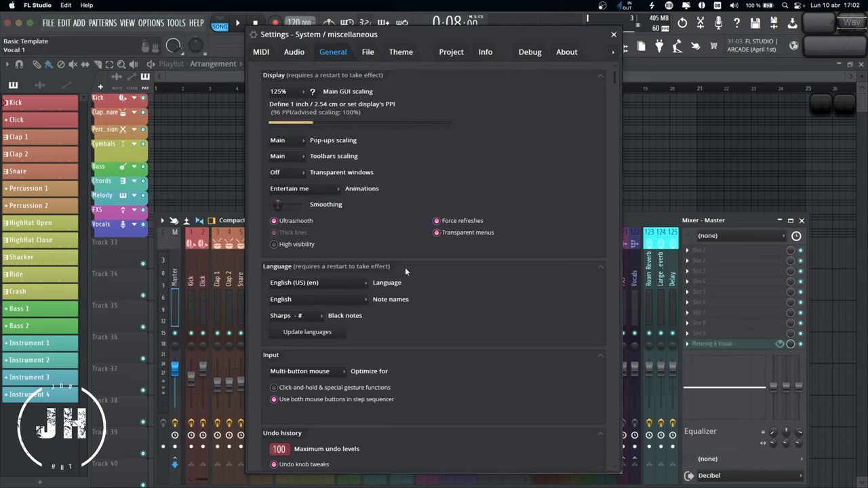
{"action": "scroll", "scroll_direction": "down", "scroll_amount": 3}
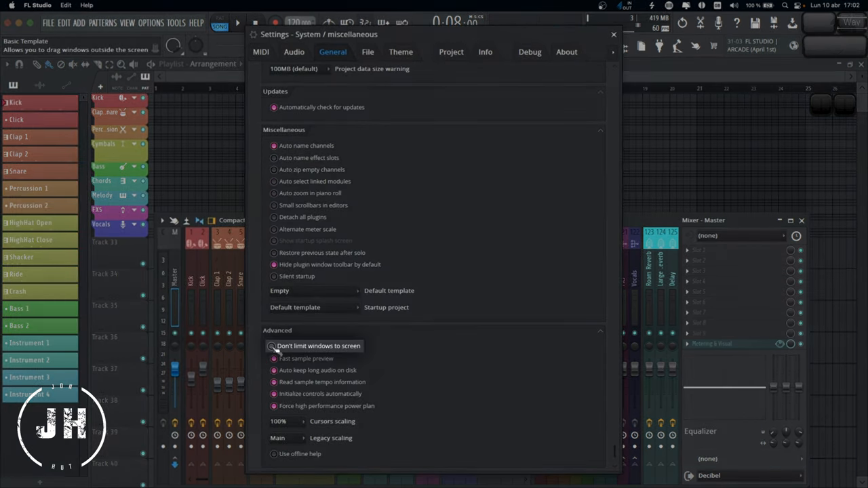
{"action": "left_click", "coordinate": [273, 346]}
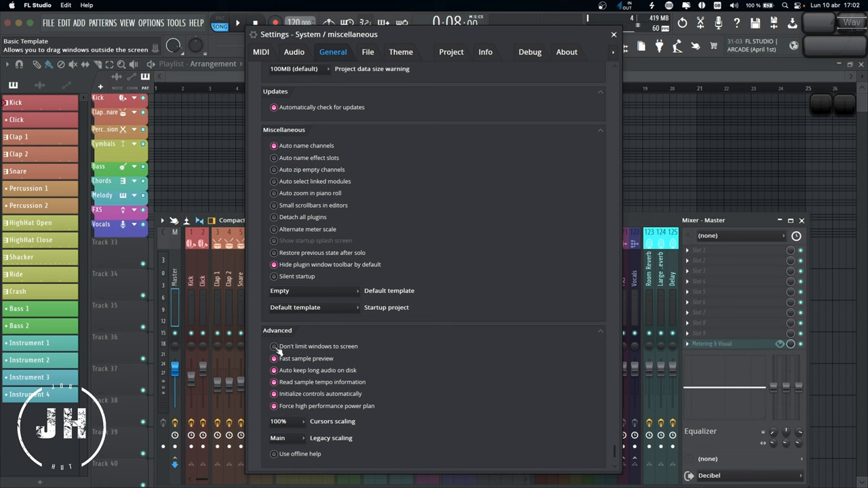
{"action": "left_click", "coordinate": [273, 347]}
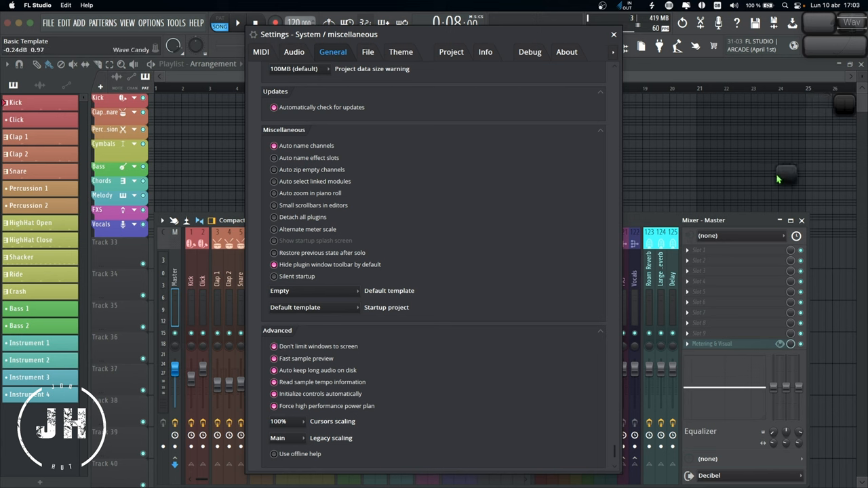
{"action": "mouse_move", "coordinate": [820, 105]}
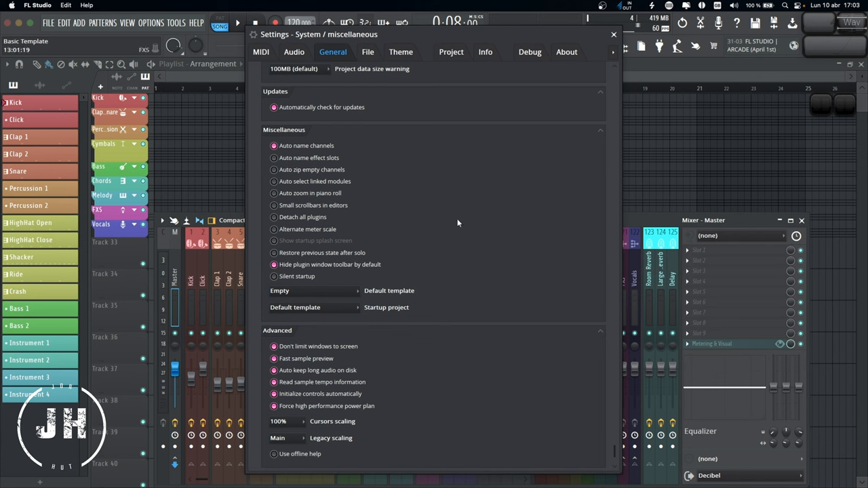
{"action": "mouse_move", "coordinate": [308, 379]}
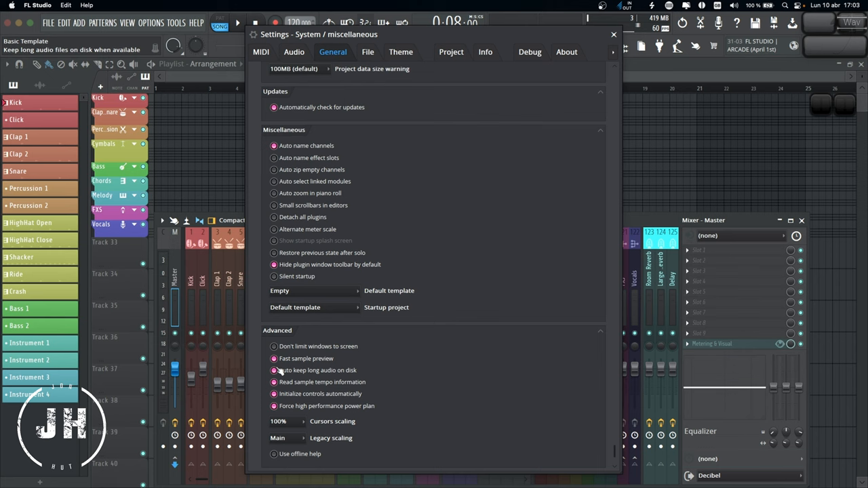
{"action": "left_click", "coordinate": [614, 34]}
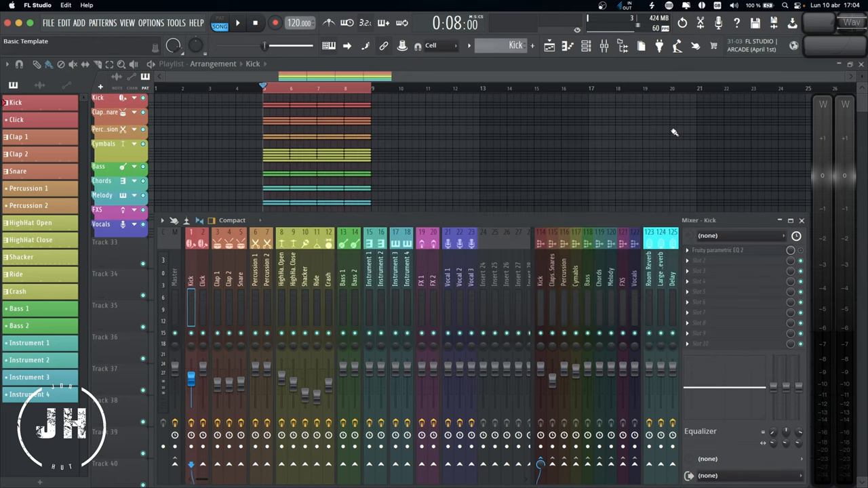
- Select the twelve drum mixer inserts and apply a routing/grouping option from their track menu
{"action": "left_click", "coordinate": [724, 250]}
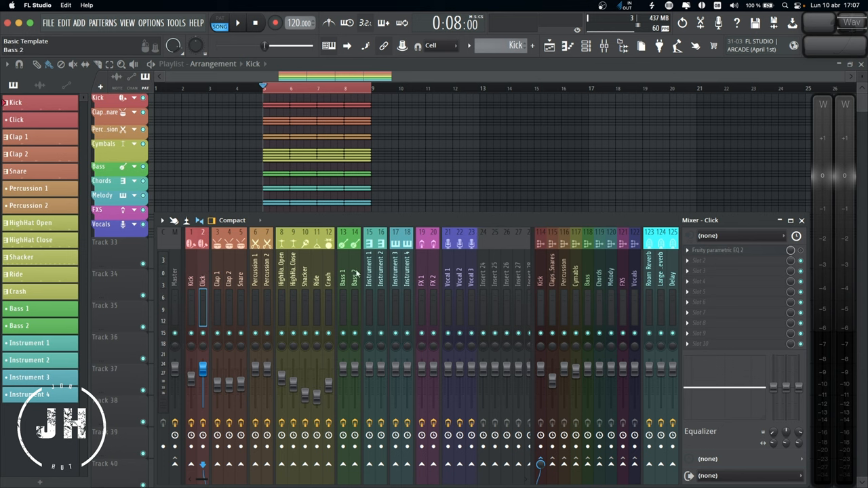
{"action": "left_click", "coordinate": [102, 196]}
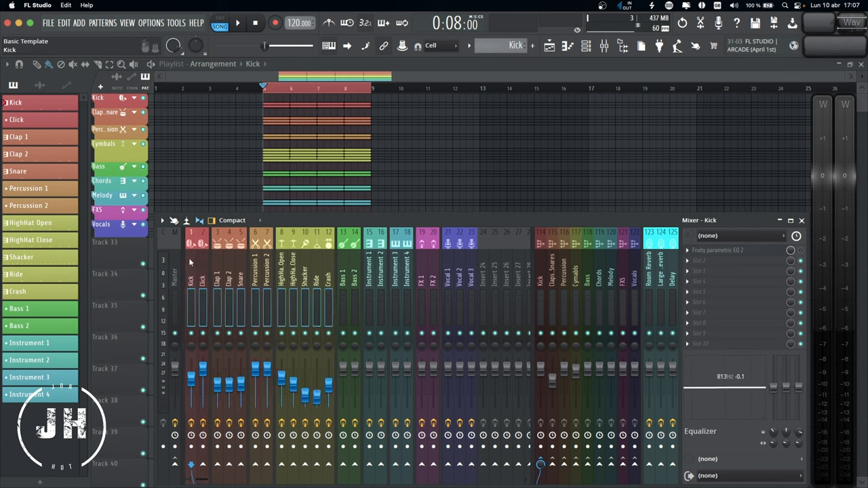
{"action": "right_click", "coordinate": [192, 261]}
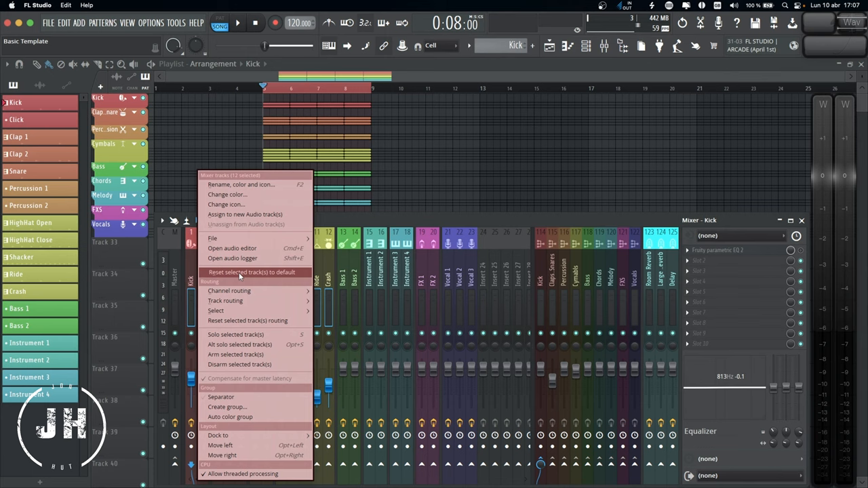
{"action": "mouse_move", "coordinate": [251, 321]}
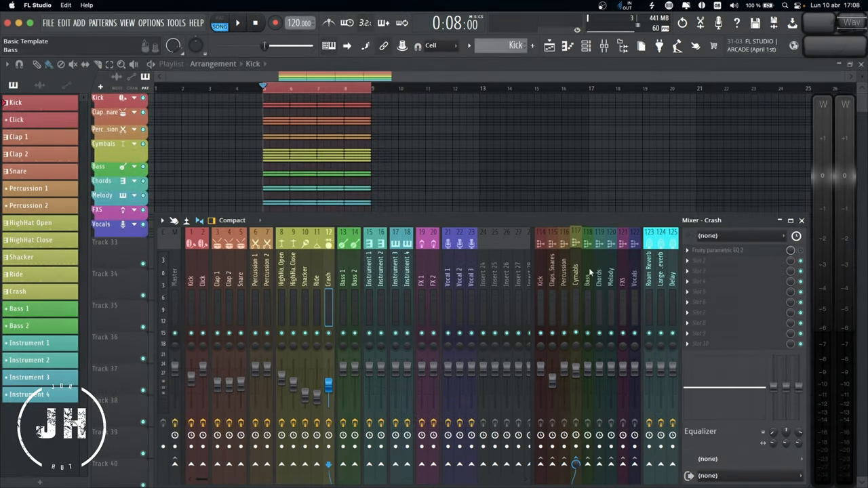
{"action": "left_click", "coordinate": [352, 285]}
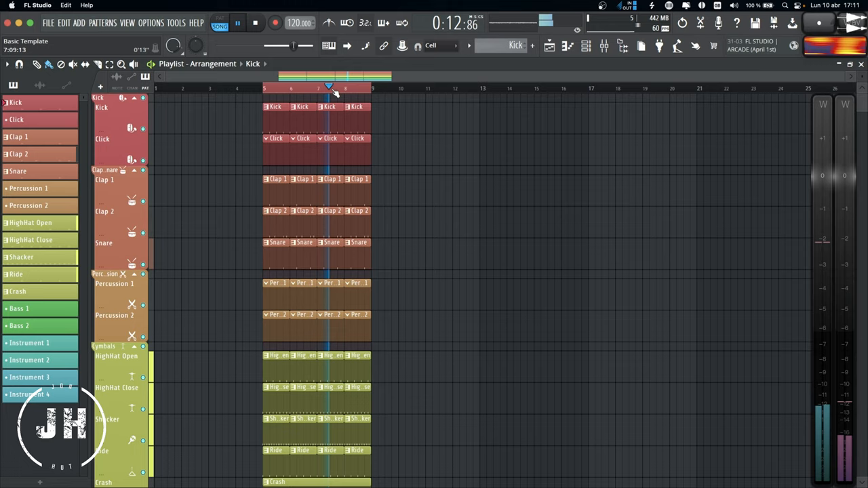
- Scroll the Channel Rack through the Drums group's twelve channels, Kick to Crash
{"action": "scroll", "scroll_direction": "down", "scroll_amount": 3}
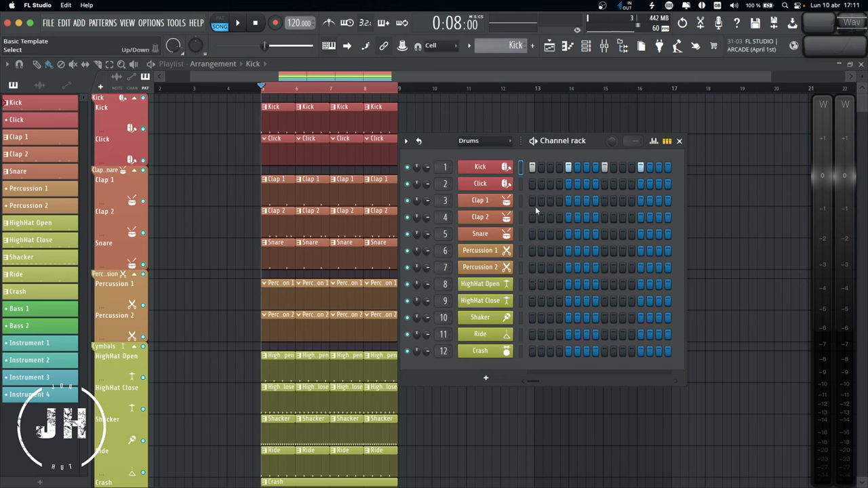
- Browse the Kick, Audio Clip and unsorted Sampler channel settings, then close the windows
{"action": "left_click", "coordinate": [480, 183]}
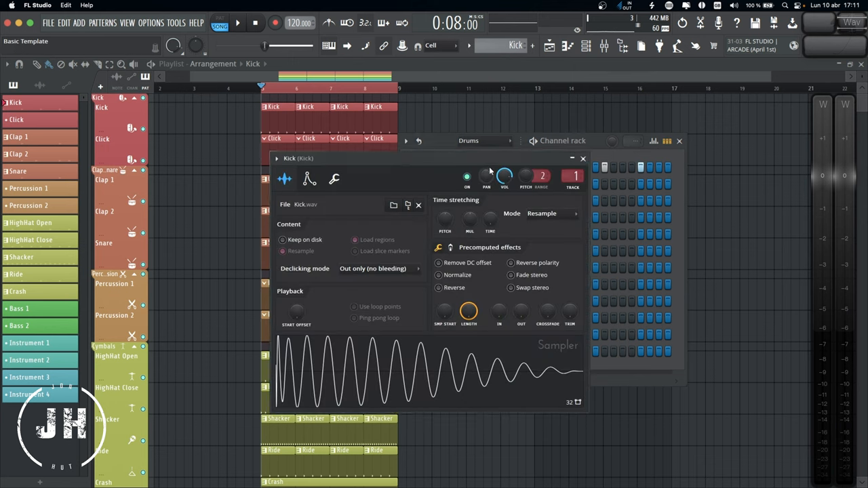
{"action": "left_click", "coordinate": [584, 158]}
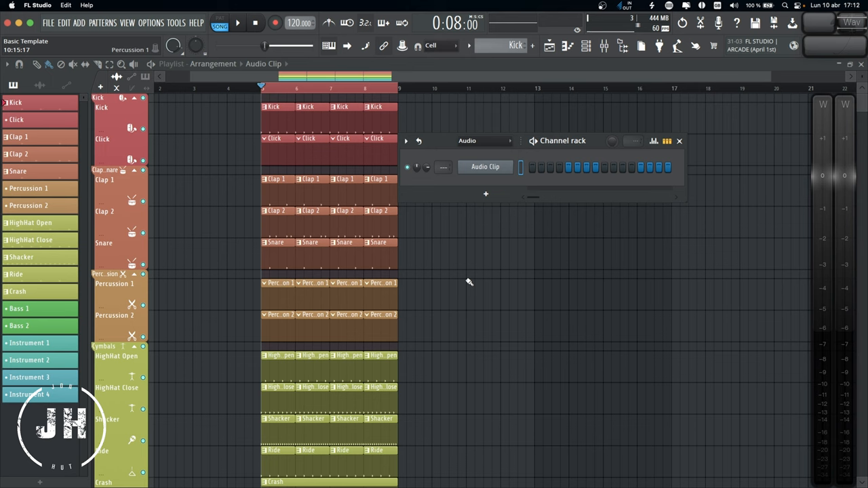
{"action": "left_click", "coordinate": [485, 167]}
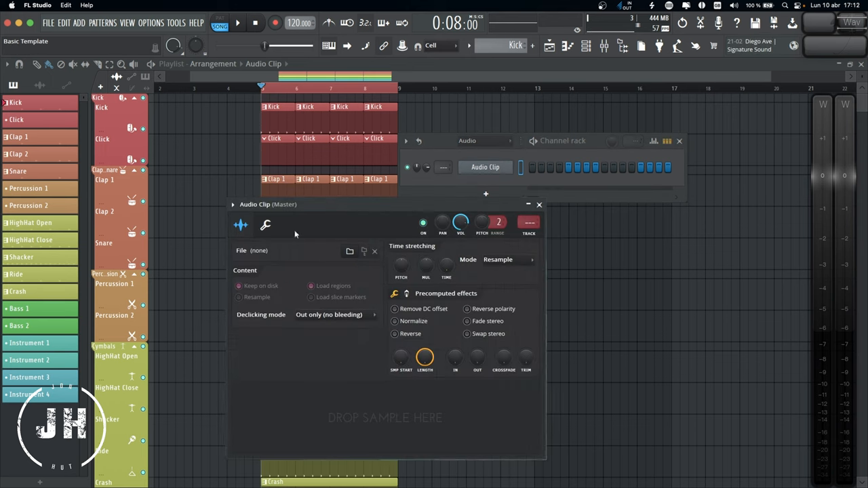
{"action": "left_click", "coordinate": [265, 225]}
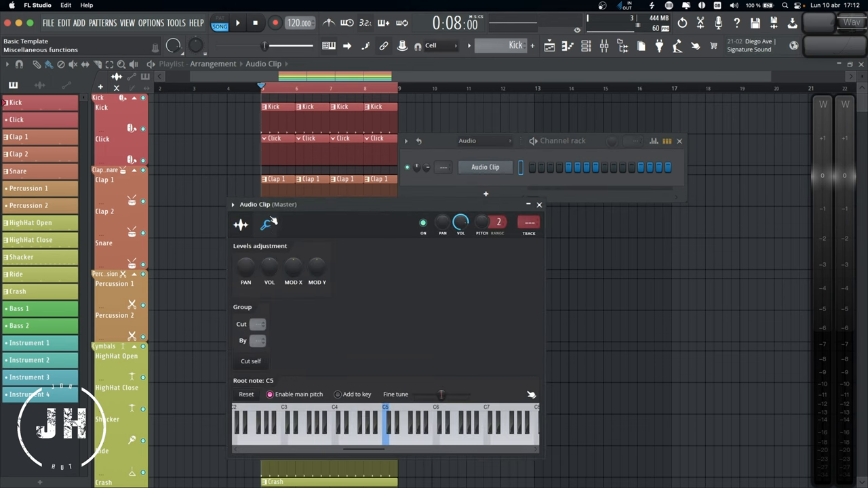
{"action": "left_click", "coordinate": [265, 224]}
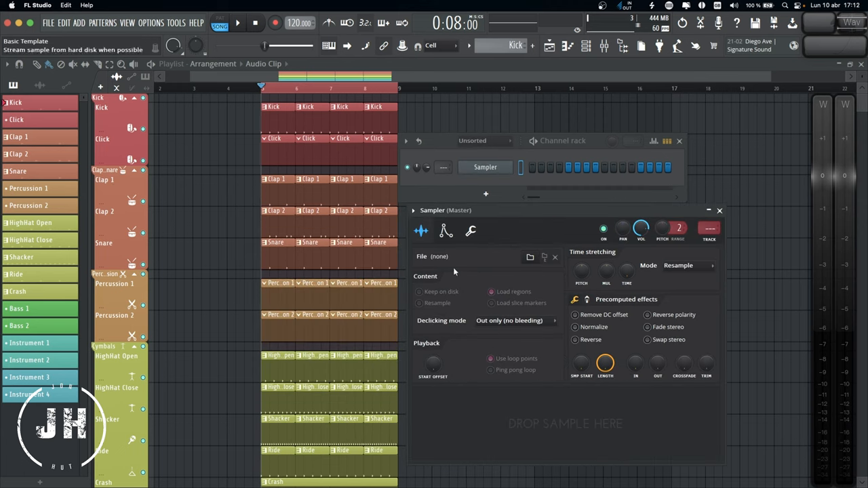
{"action": "left_click", "coordinate": [445, 231]}
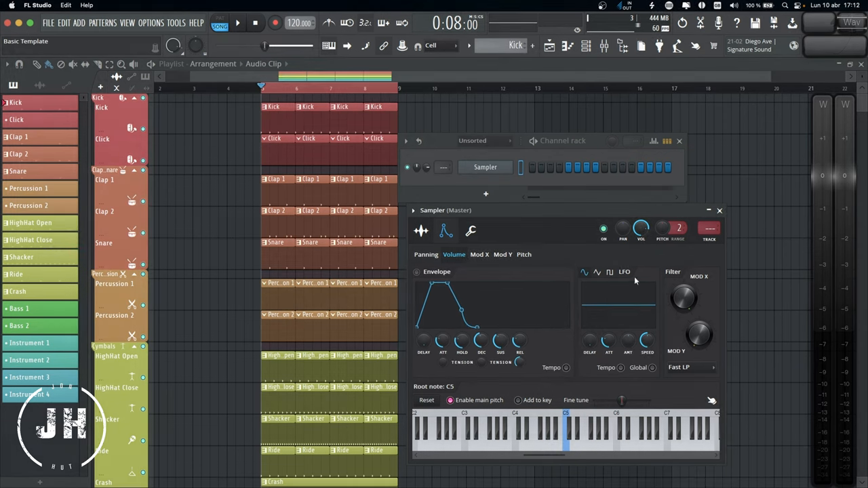
{"action": "left_click", "coordinate": [470, 230]}
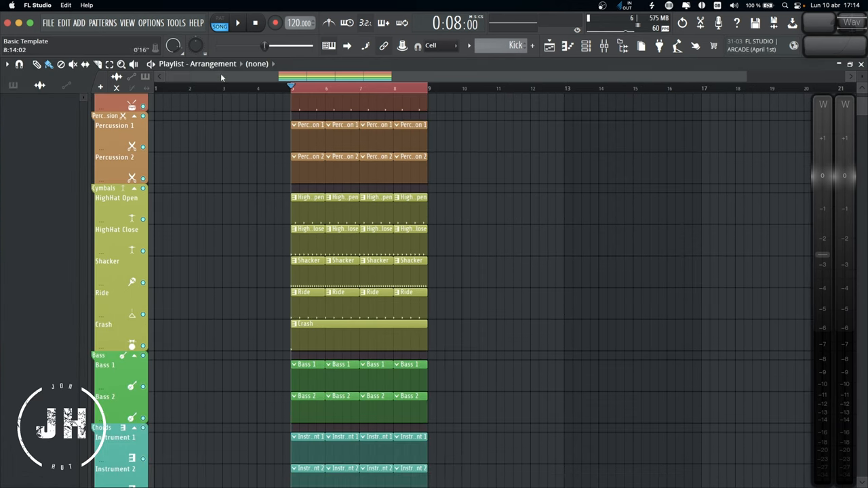
- Scroll to the Diva channel and open its Rename, color and icon option
{"action": "scroll", "scroll_direction": "down", "scroll_amount": 3}
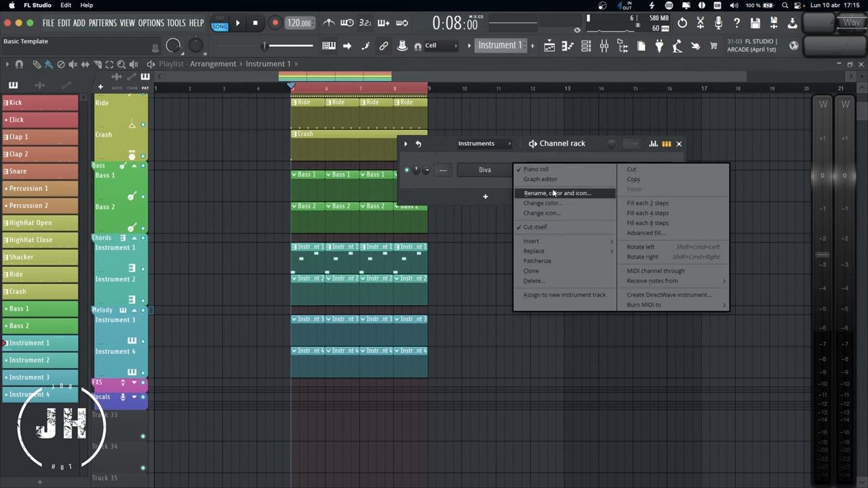
{"action": "left_click", "coordinate": [557, 192]}
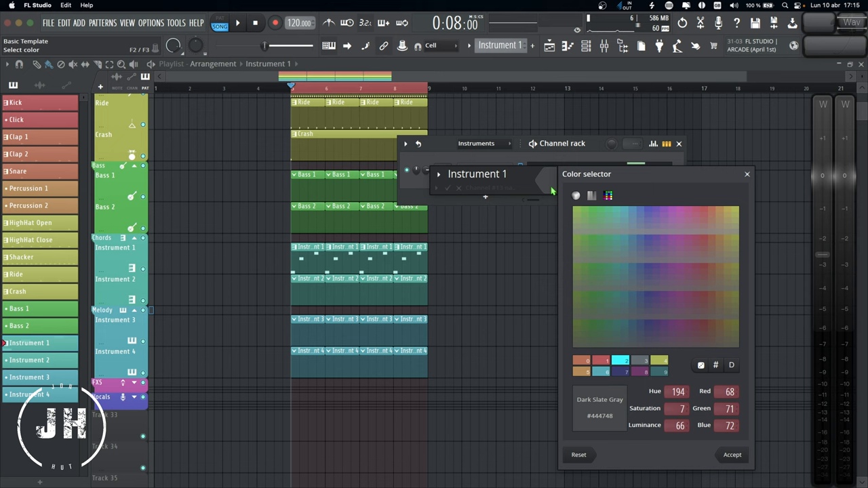
{"action": "mouse_move", "coordinate": [730, 327]}
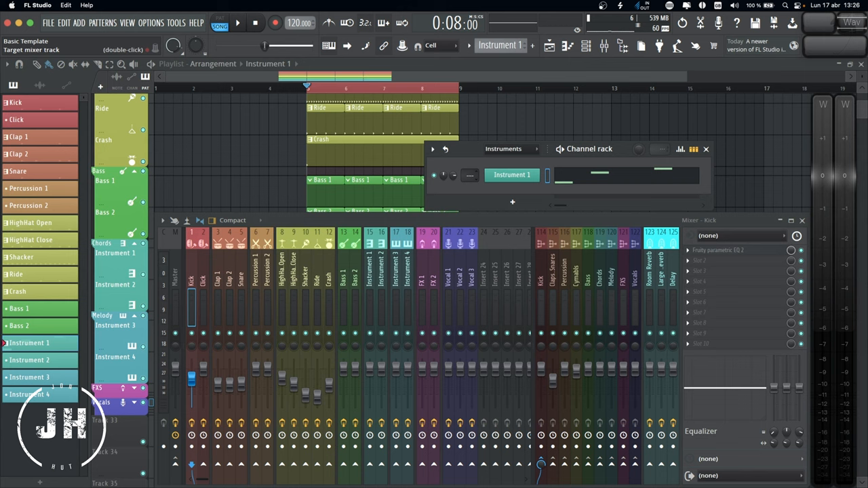
- Select the HighHat Open insert and enable its send arrow to Room Reverb
{"action": "left_click", "coordinate": [369, 325]}
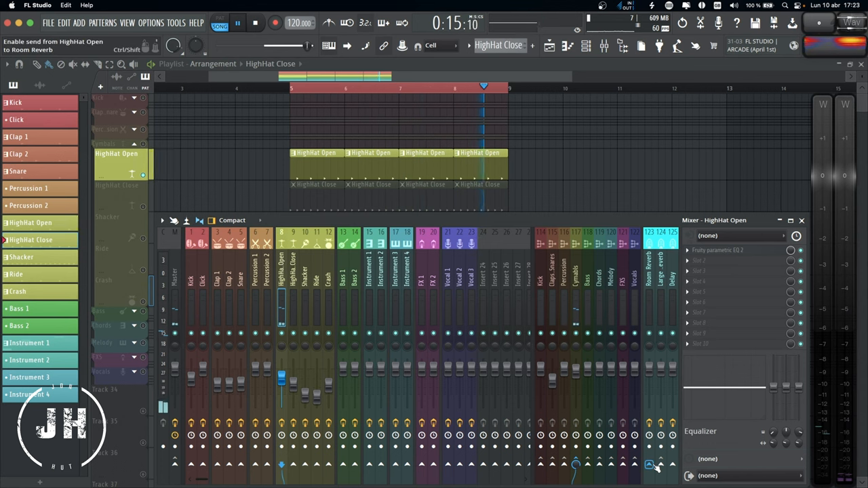
{"action": "left_click", "coordinate": [318, 88]}
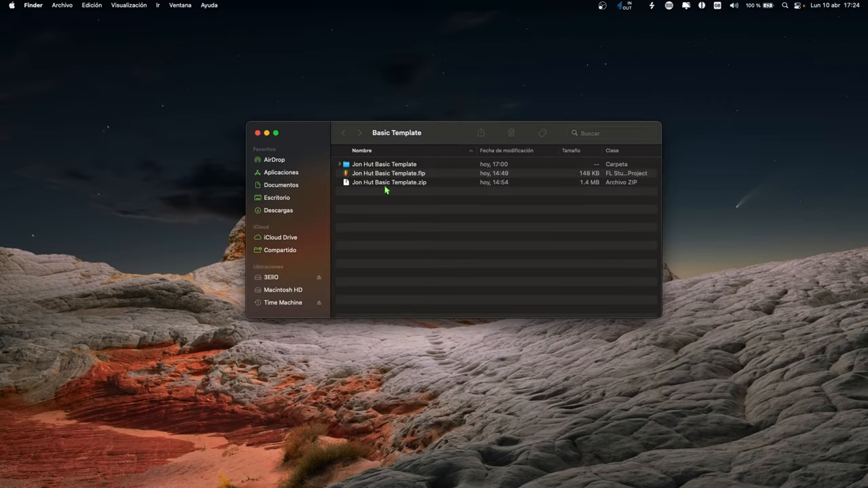
- Select the Basic Template .flp file and open it in FL Studio
{"action": "left_click", "coordinate": [413, 173]}
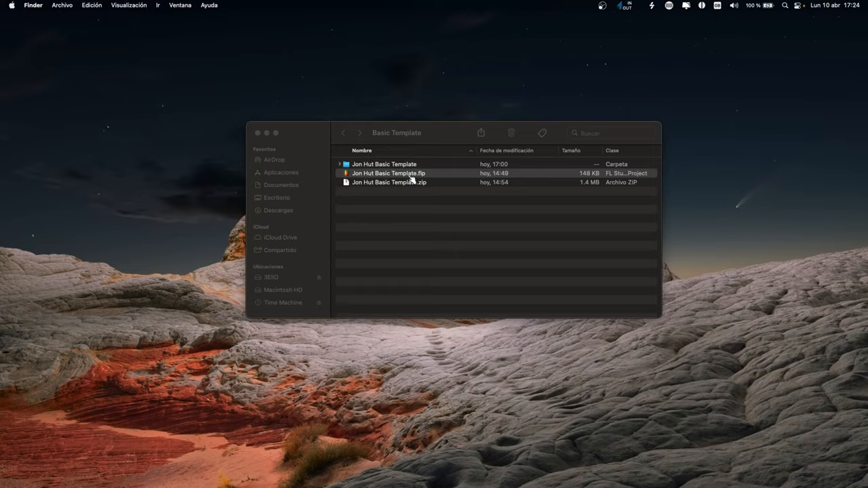
{"action": "double_click", "coordinate": [388, 173]}
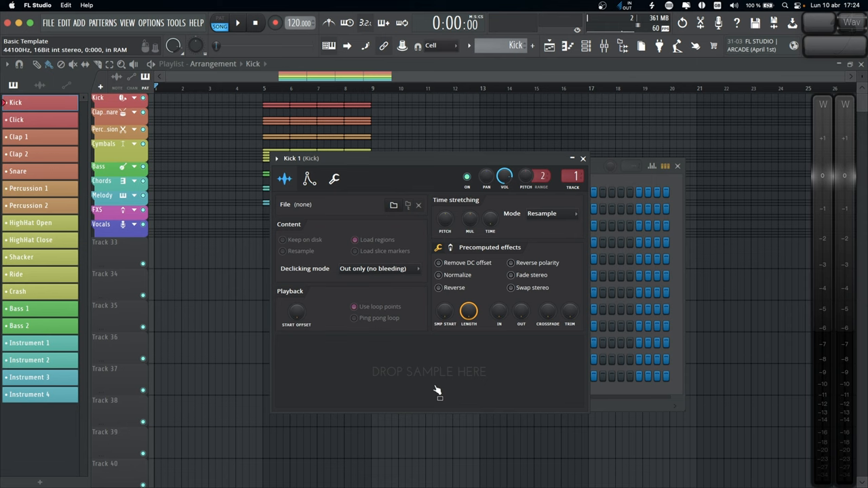
{"action": "mouse_move", "coordinate": [583, 158]}
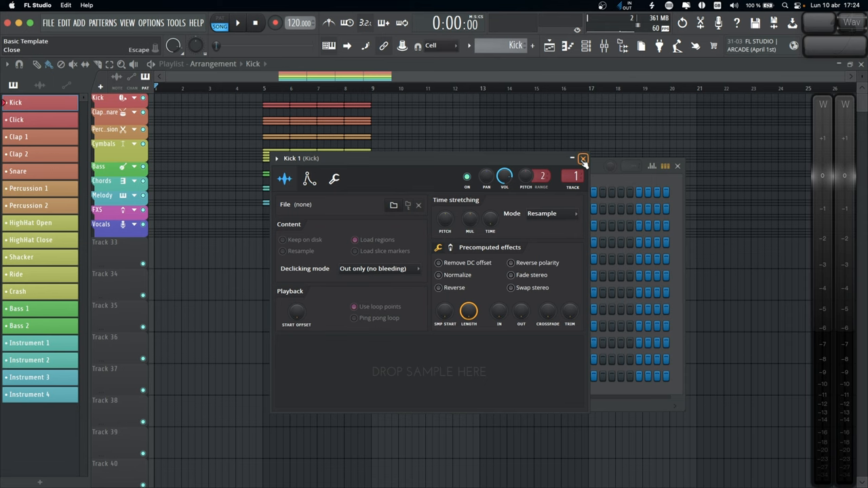